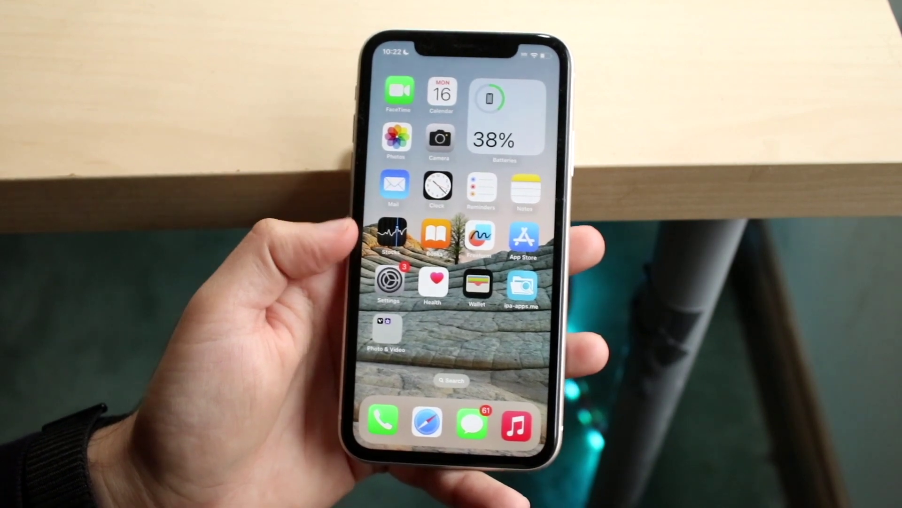
Launch Settings from the home screen and scroll down toward Accessibility.
left_click(388, 283)
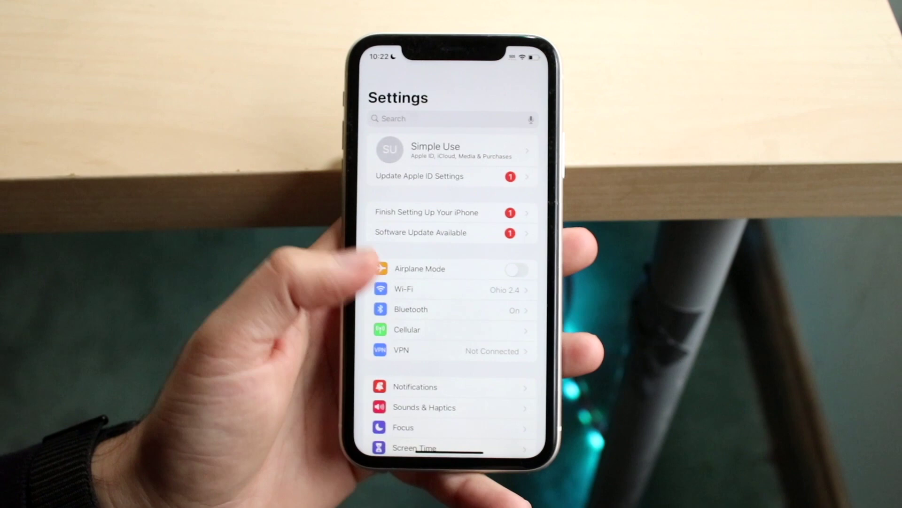
scroll("down", 3)
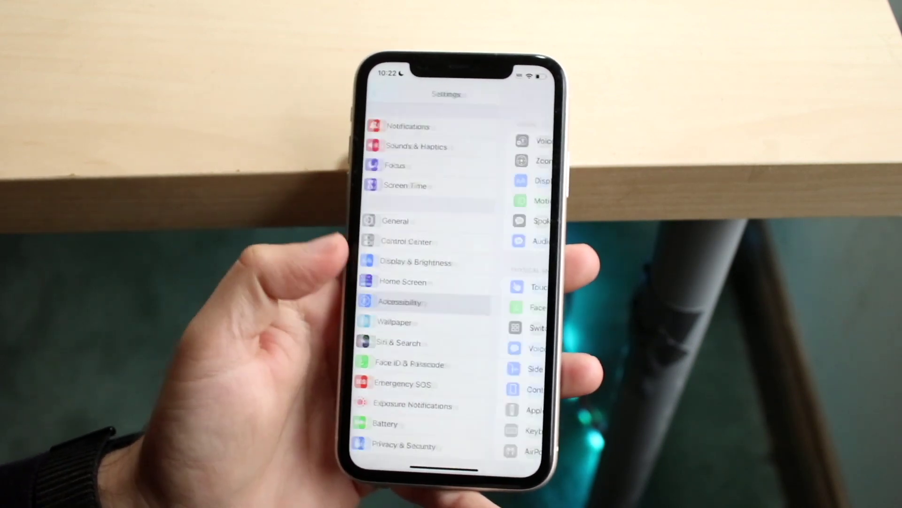
Open Display & Text Size under Accessibility's Vision section.
left_click(401, 302)
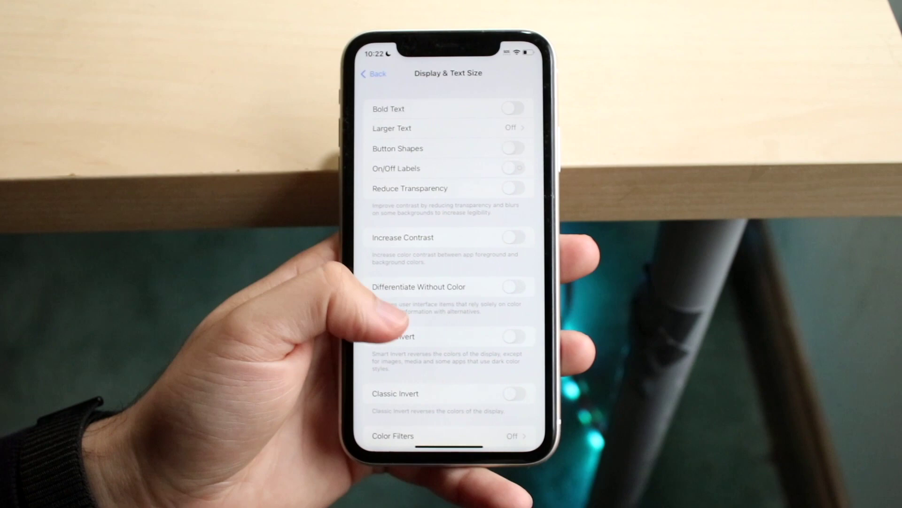
Switch on Reduce White Point in Display & Text Size, at 80% intensity.
scroll("down", 3)
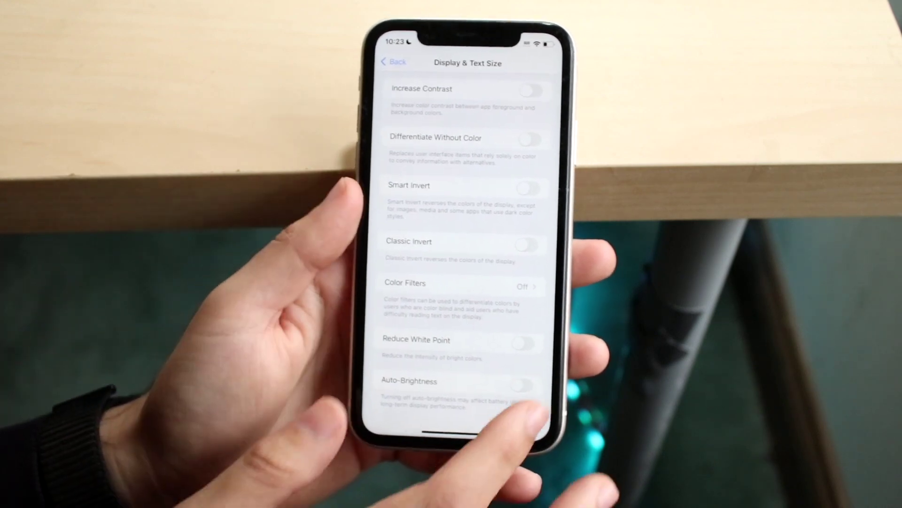
left_click(524, 341)
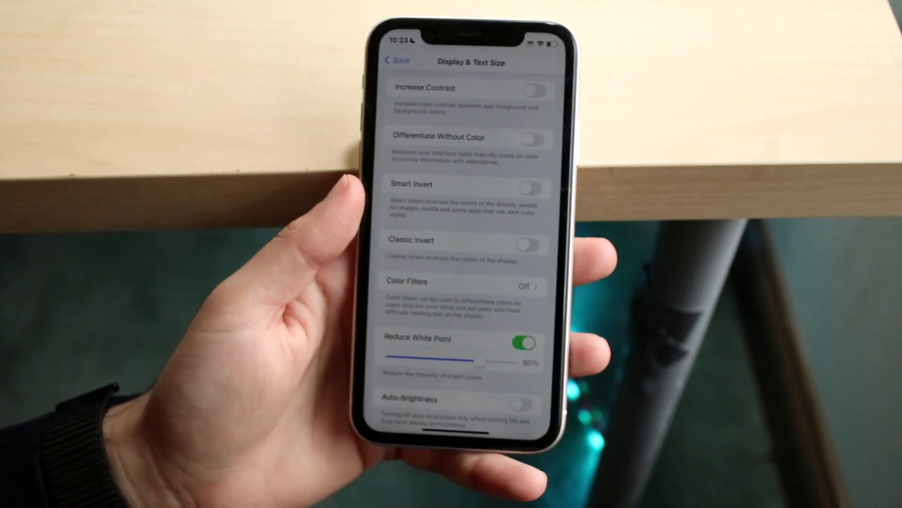